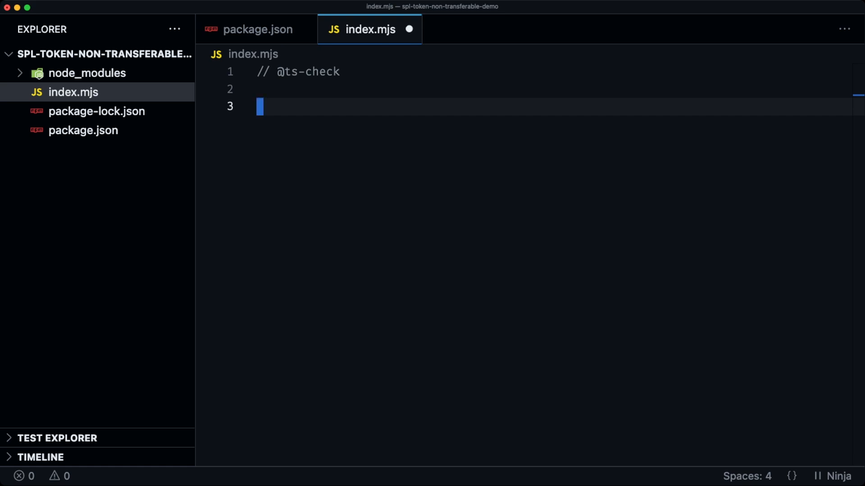
mouse_move(406, 228)
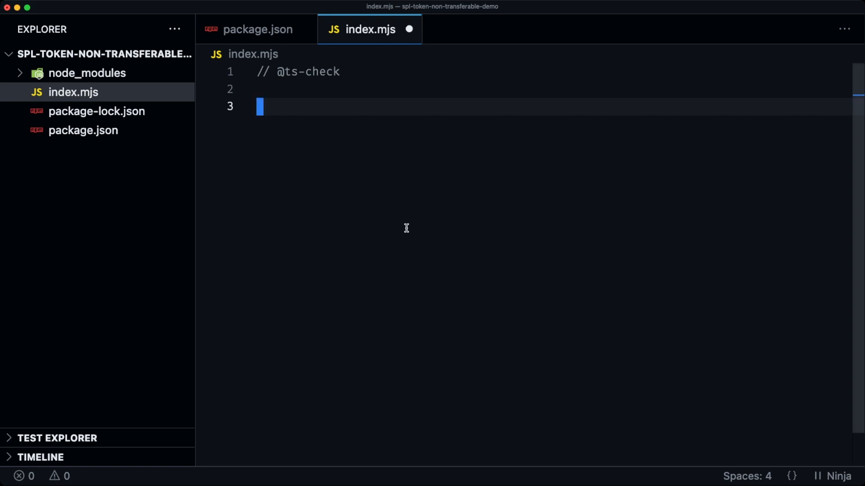
Step: Write const connection = new Connection(clusterApiUrl('devnet'), 'confirmed') with auto-imports
text(const co)
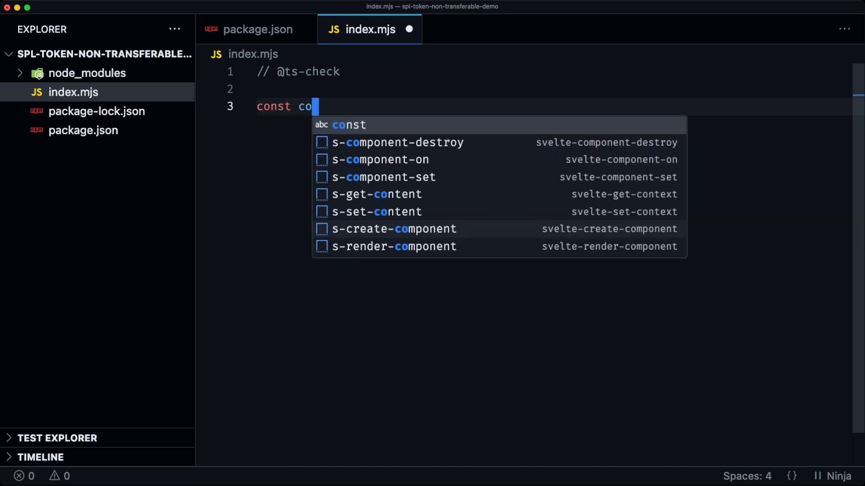
text(nnection = new Connection()
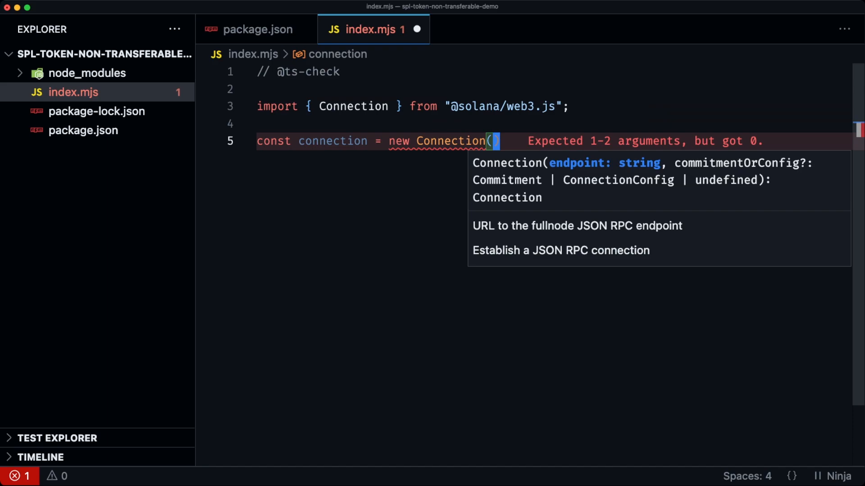
text(clusterApiUrl()
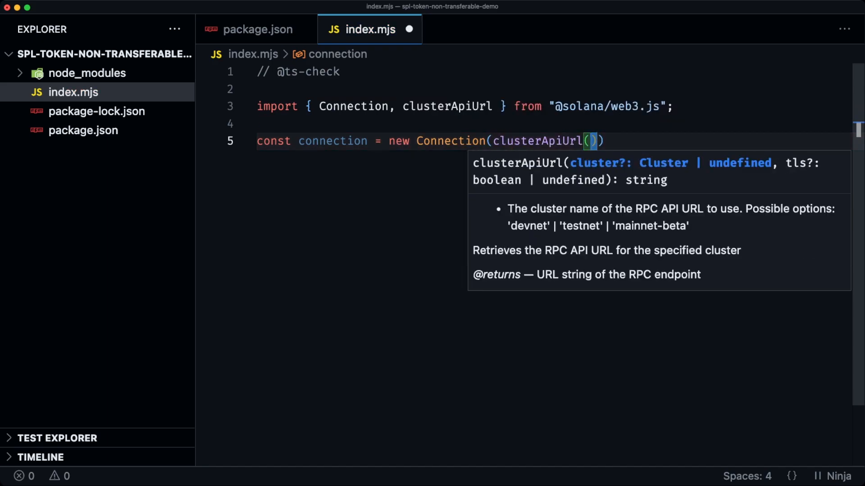
text('devnet')
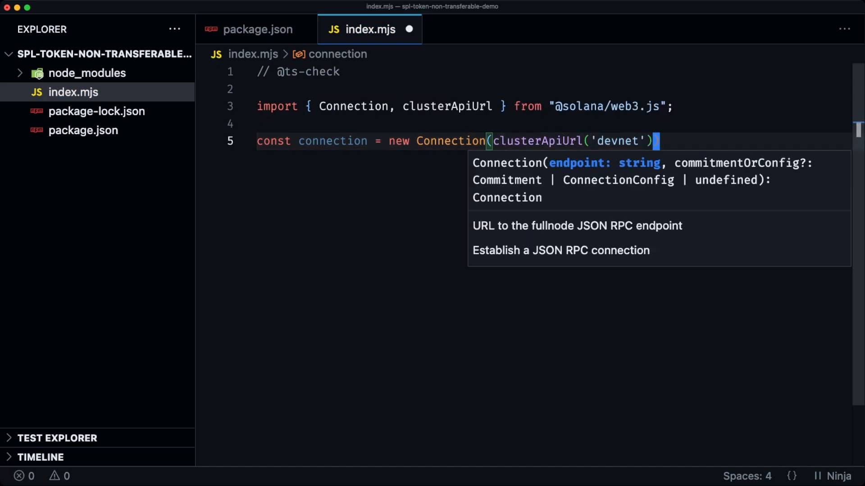
text(, 'confirmed')
text(const payer = K)
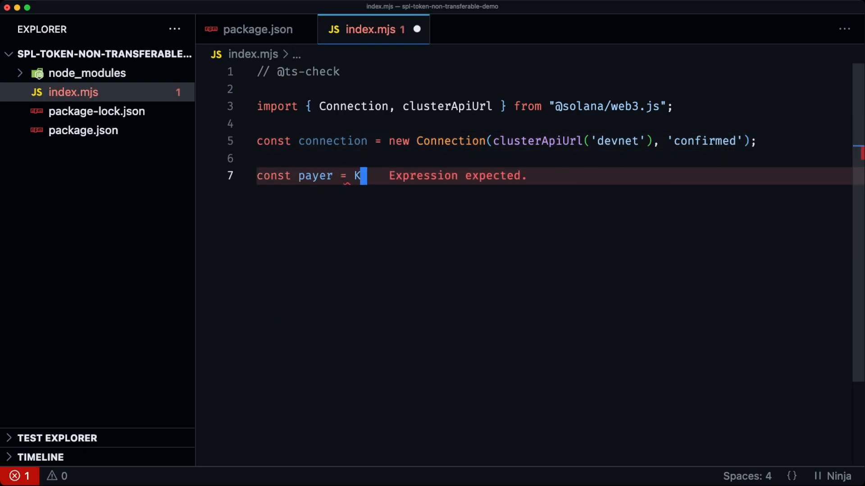
Step: Generate a payer via Keypair.generate() and request a one-SOL airdrop into airdropSig
text(eypair.ge)
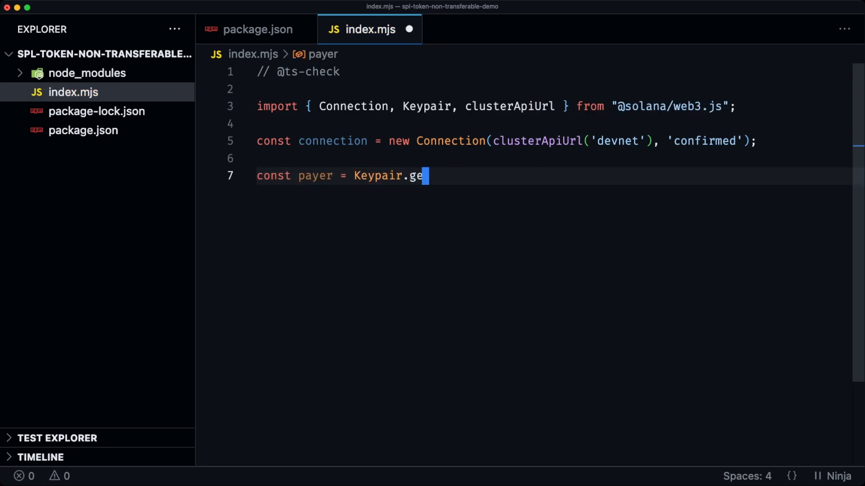
text(nerate();)
text(const air)
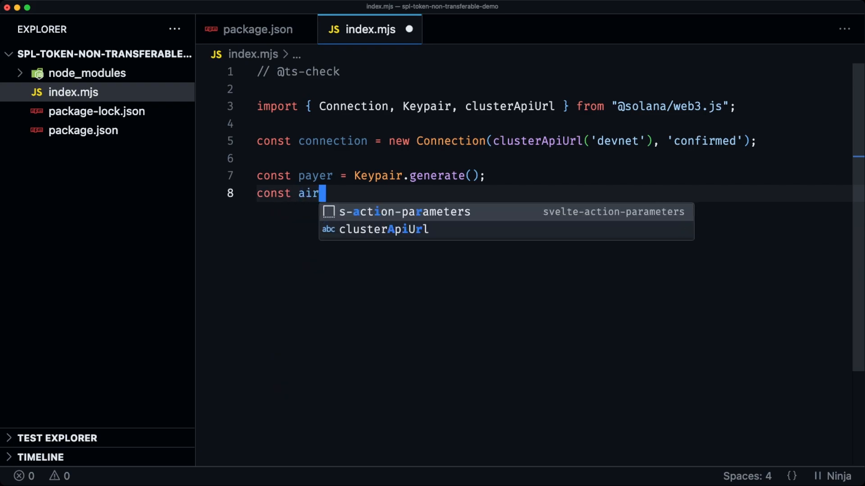
text(drop)
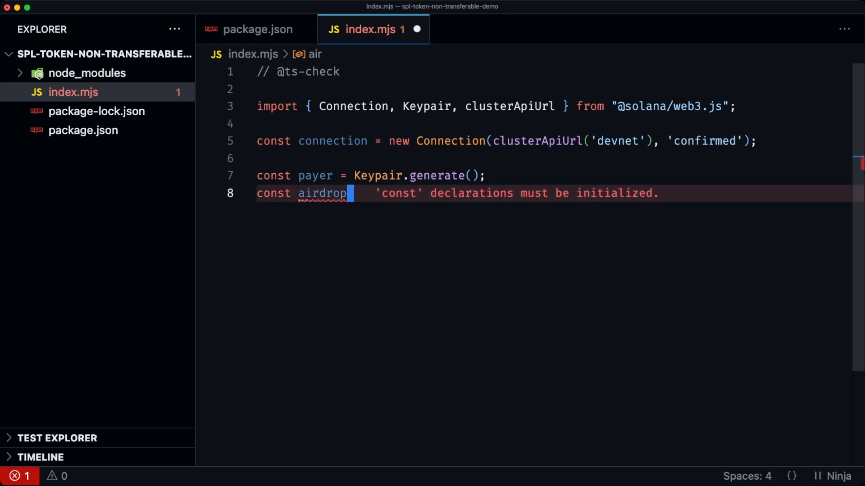
text(Sig = await connection.requestAirdrop(payer.publicKey, LAMPORTS_PER_SOL);)
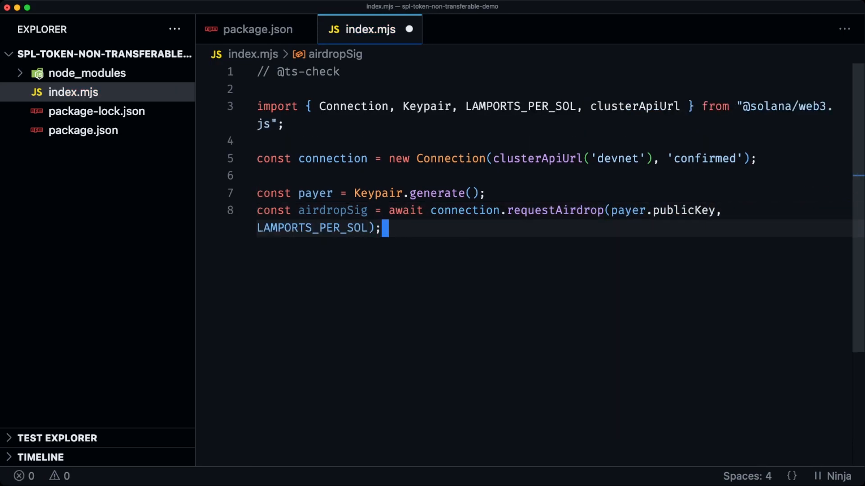
Step: Await connection.confirmTransaction for the airdrop using the latest blockhash
text(a)
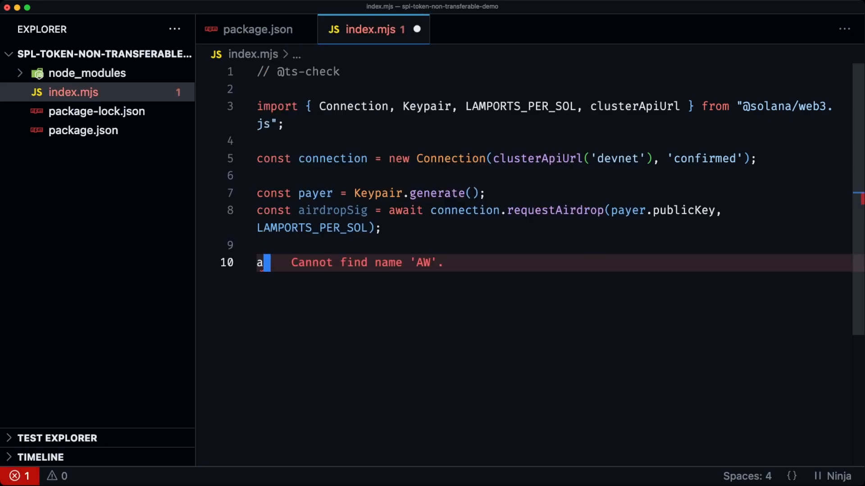
text(wait connection.confirmTransaction({)
text(signature: airdropSig,)
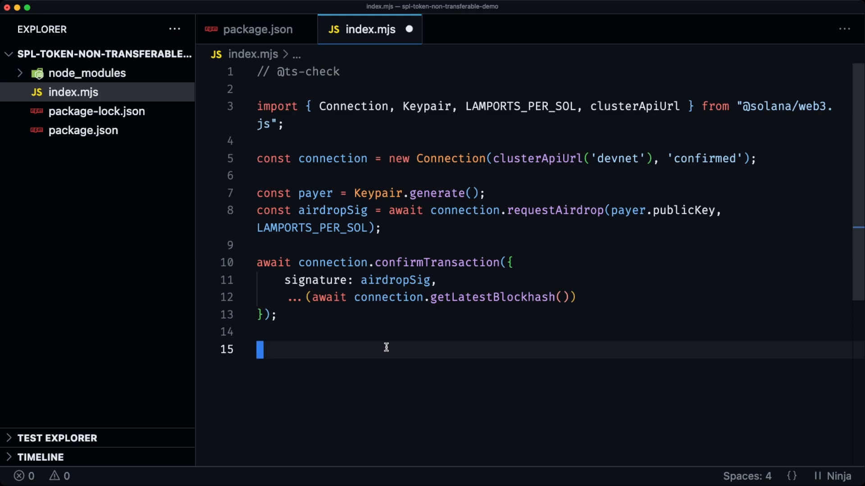
Step: Define const mintKeypair = Keypair.generate(), mint as its public key, and decimals = 9
text(const mintKeypa)
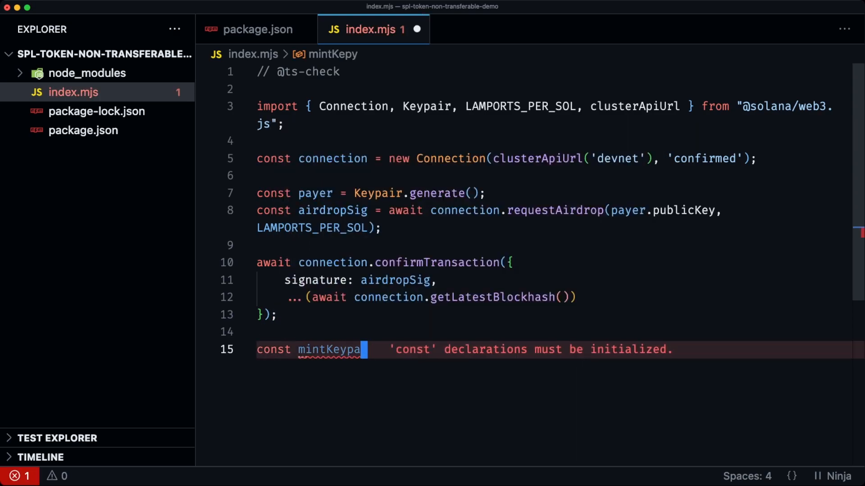
text(ir =)
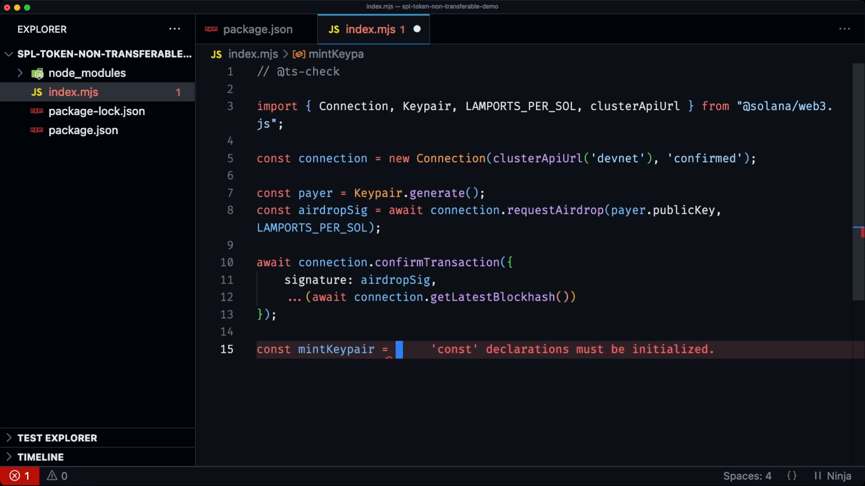
text(Keypair.generate();)
text(const mint = mintKeypair.publicKey;)
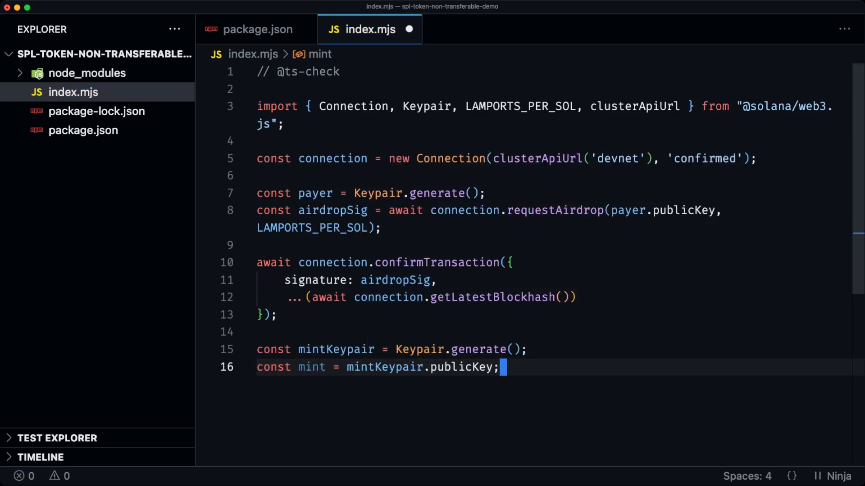
text(const decimals =)
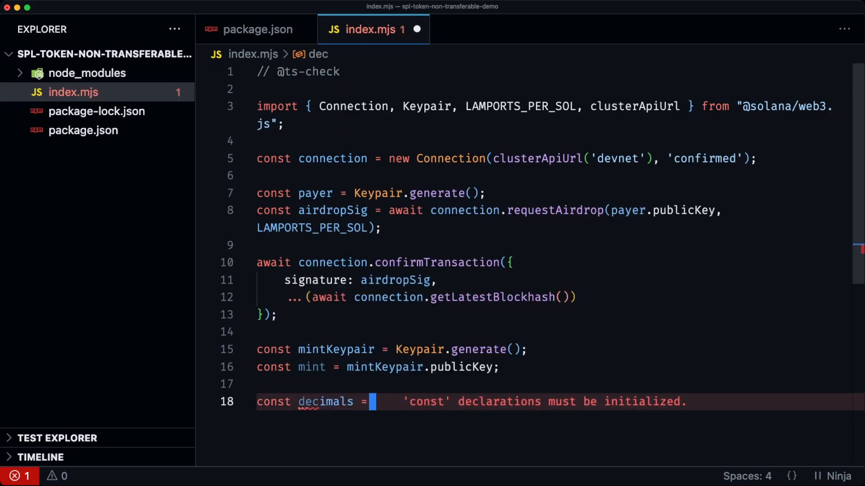
Step: Define const mintAuthority = Keypair.generate() and begin the next constant below it
text(const mintAuthoi)
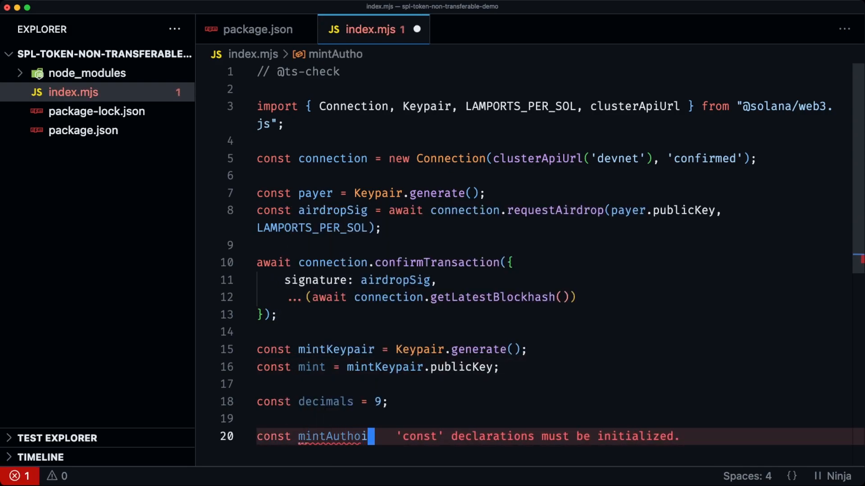
text(rity =)
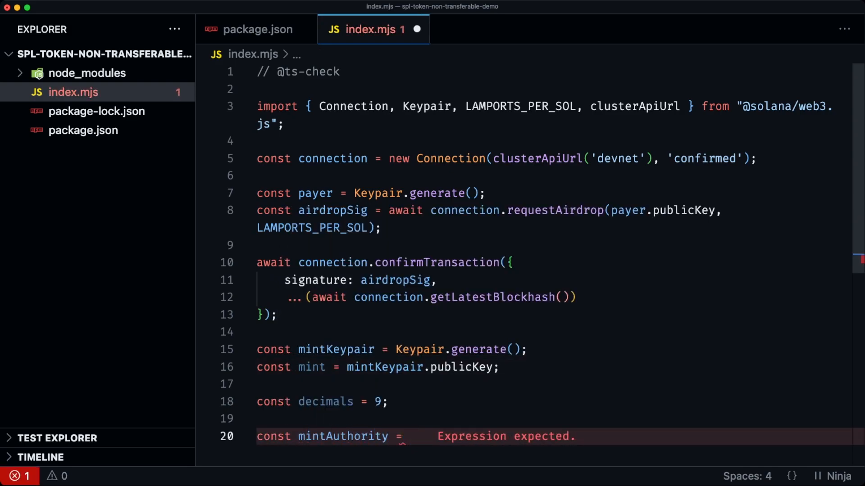
text(Keypair.generate();)
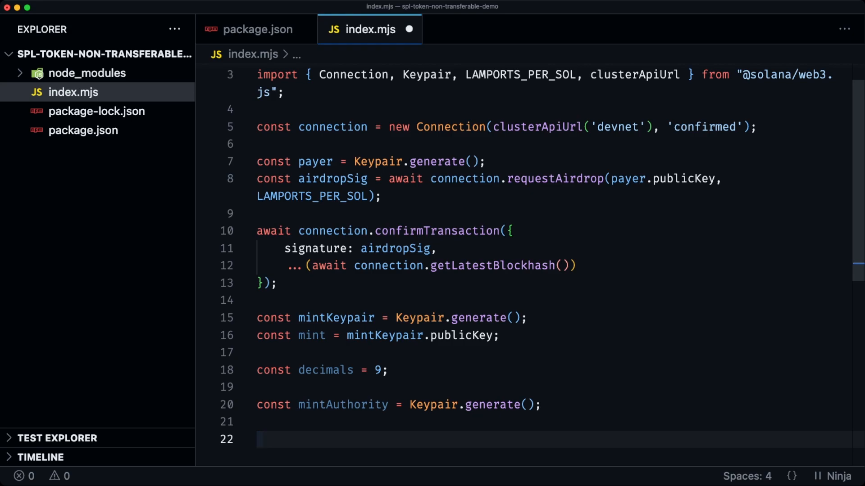
click(260, 439)
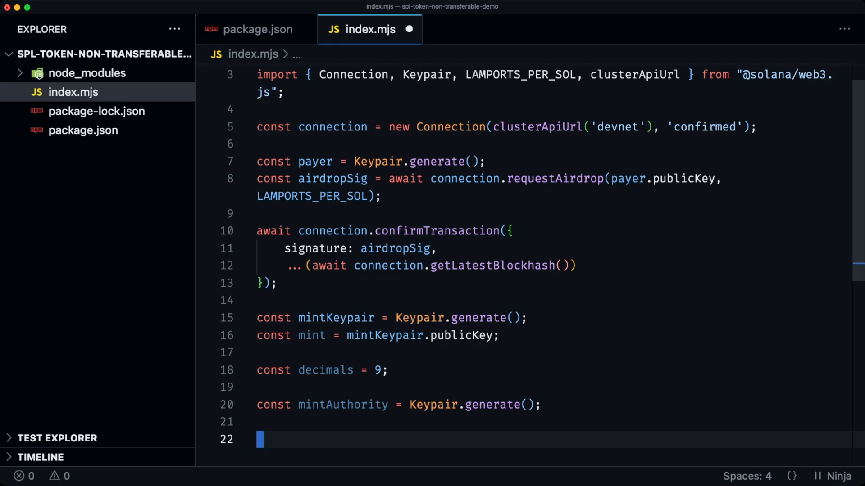
text(const mintLen)
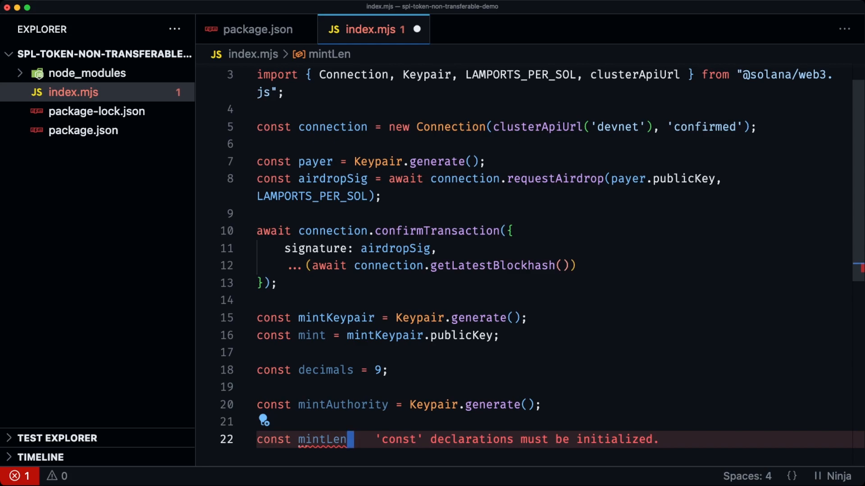
text(=)
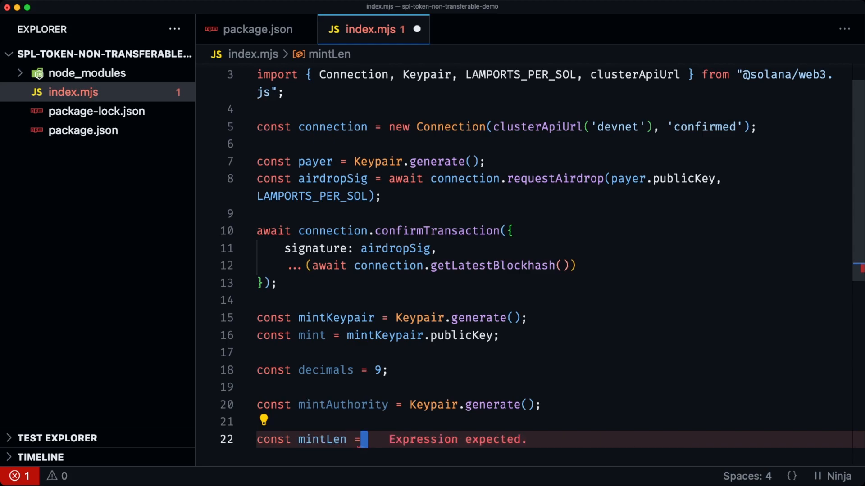
text(getMintL)
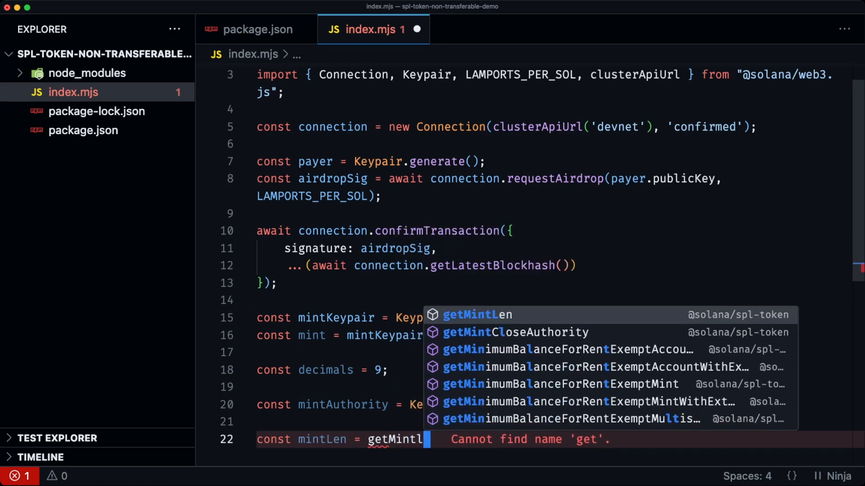
click(477, 315)
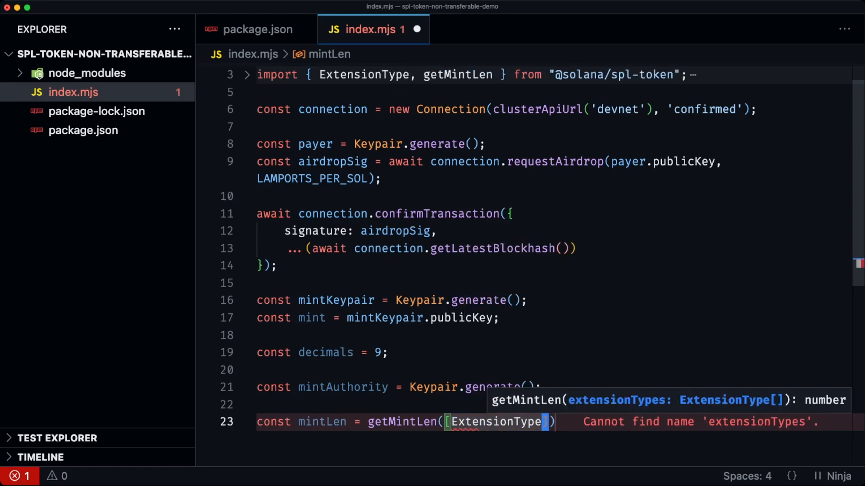
text(.NonTransferable)
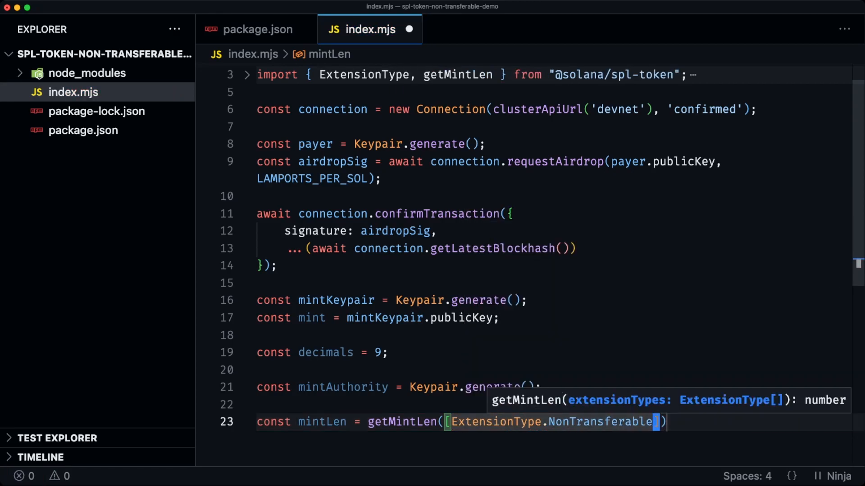
Step: Begin const lamports = connection.get for the mint's rent-exempt balance
text(const)
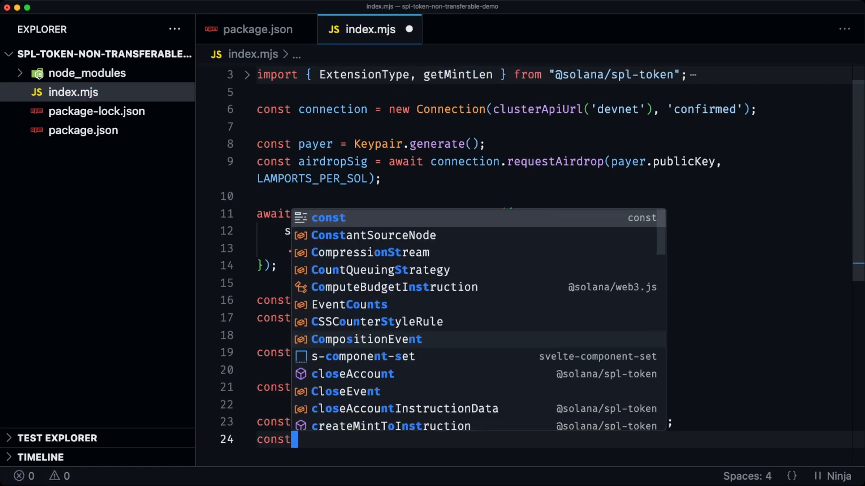
text(lamports)
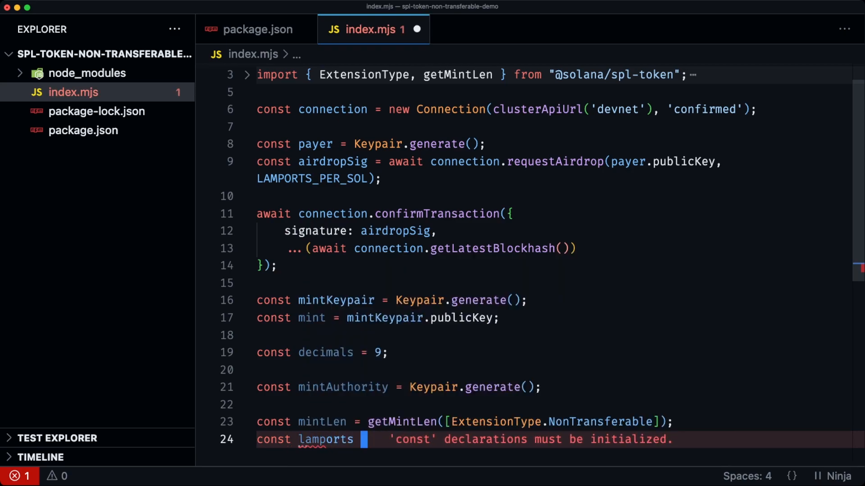
text(connectio)
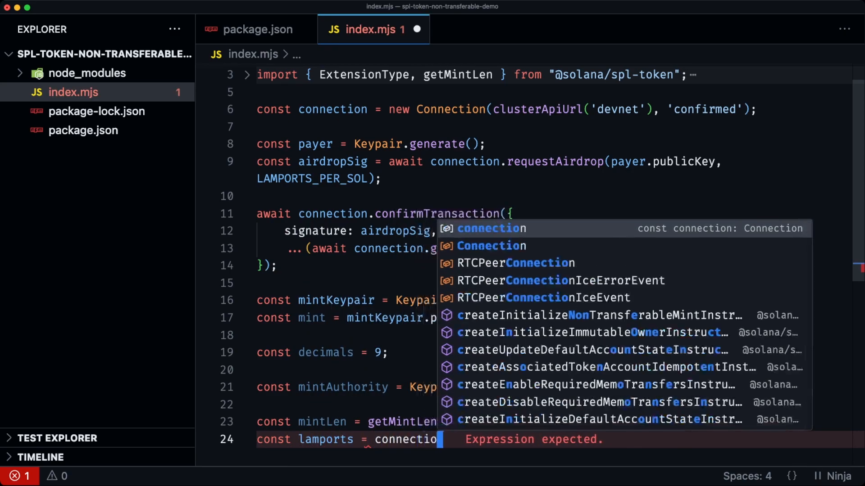
text(.get)
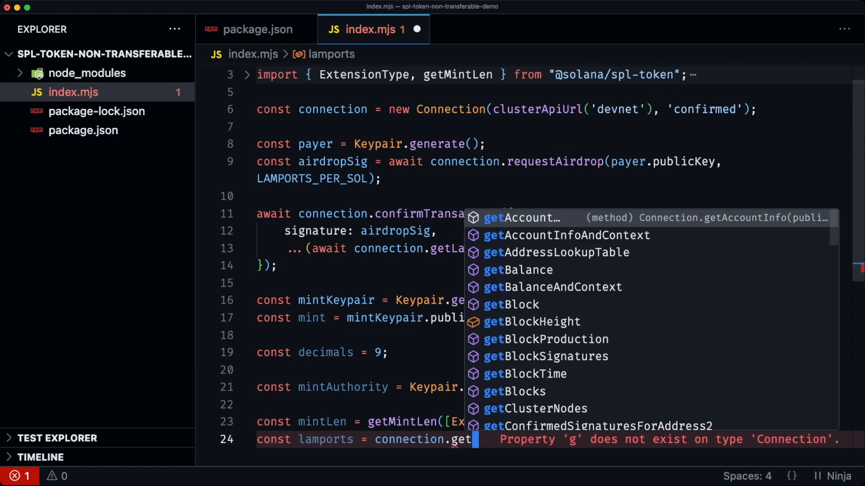